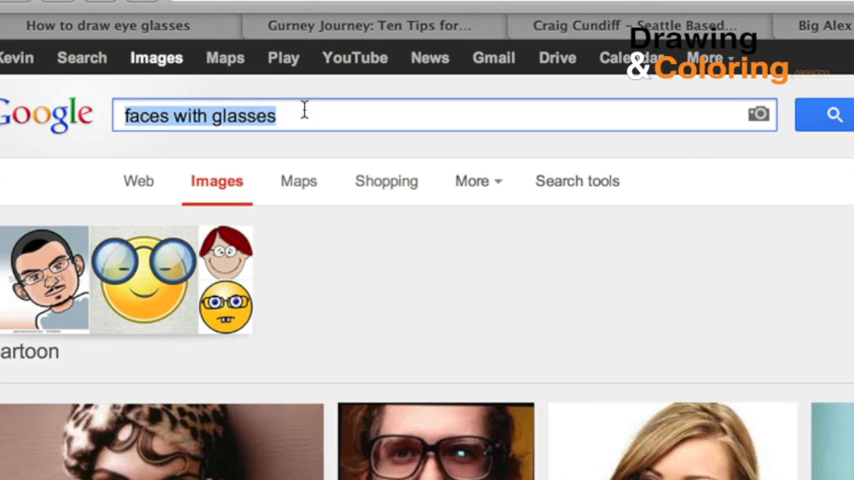
# Step: Browse the 'faces with glasses' results and open an artist's portfolio of portraits with glasses
pyautogui.scroll(-3)
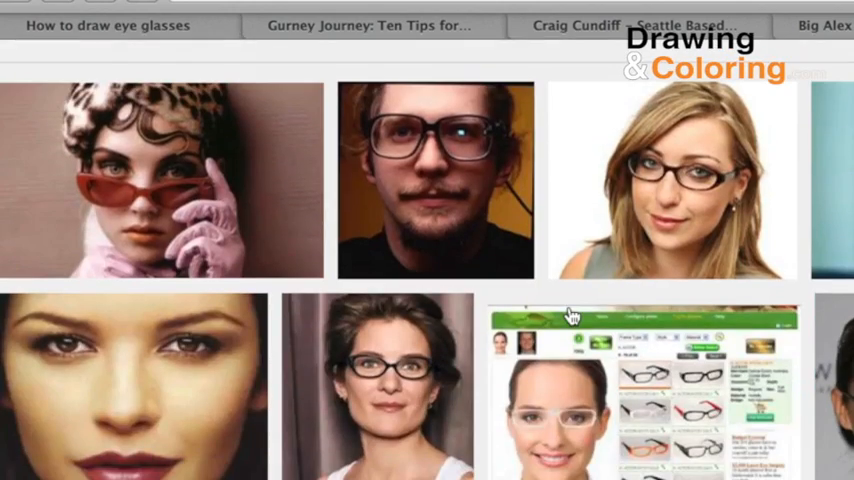
pyautogui.scroll(-3)
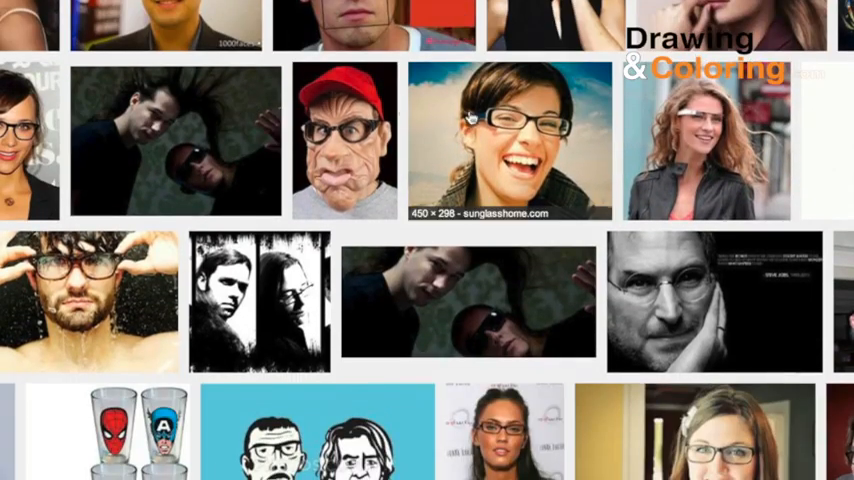
pyautogui.click(510, 140)
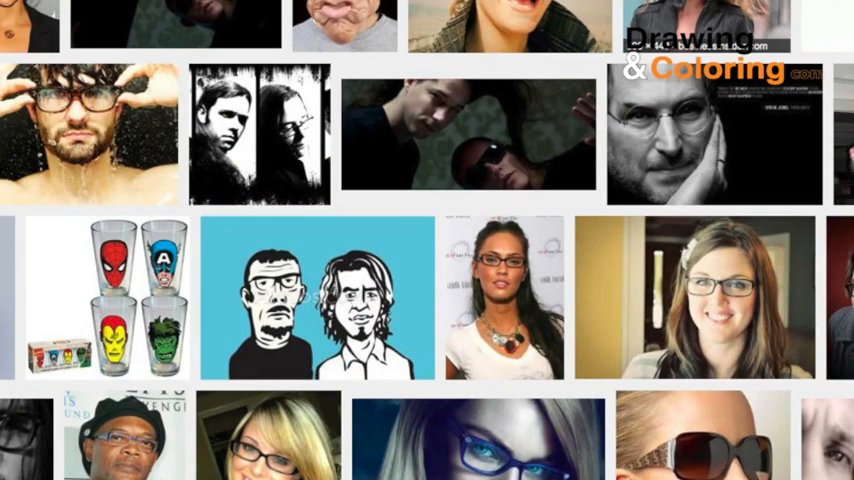
pyautogui.scroll(-3)
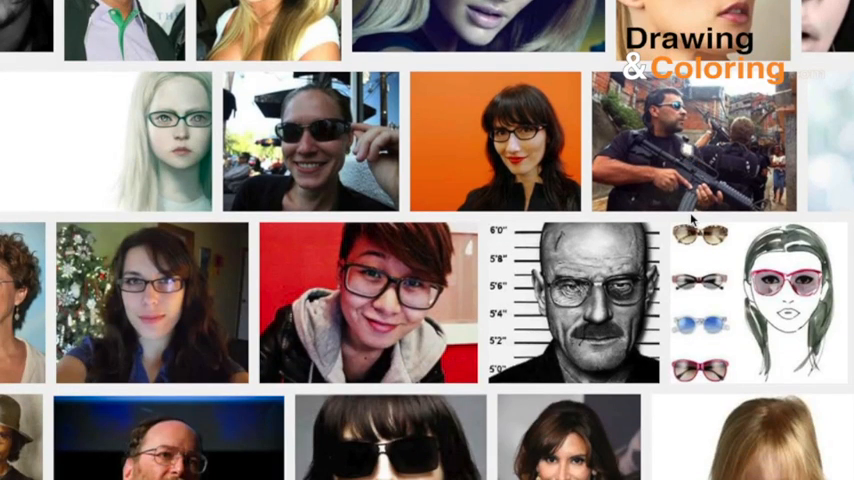
pyautogui.scroll(-3)
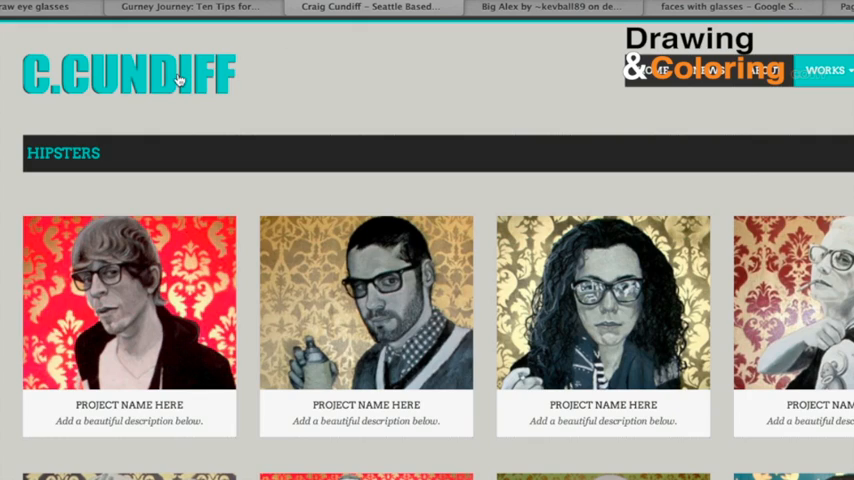
# Step: Scroll Craig Cundiff's Hipsters portraits and enlarge the woman in round wire-rimmed glasses
pyautogui.scroll(-3)
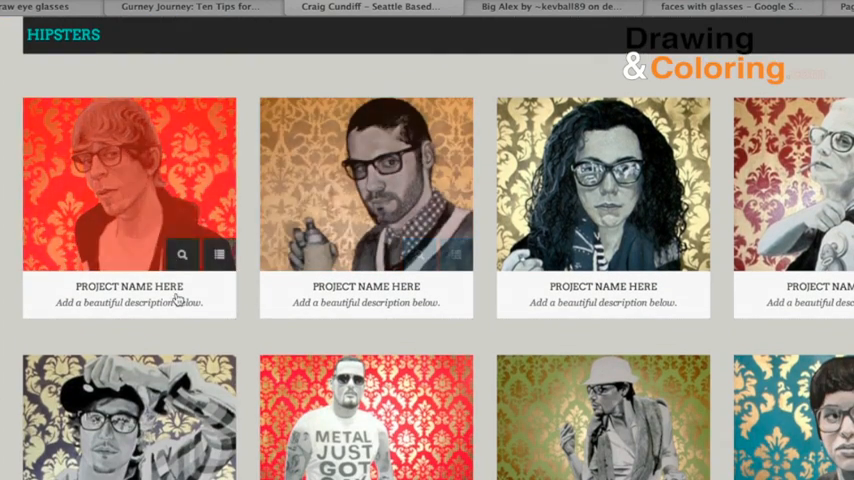
pyautogui.scroll(-3)
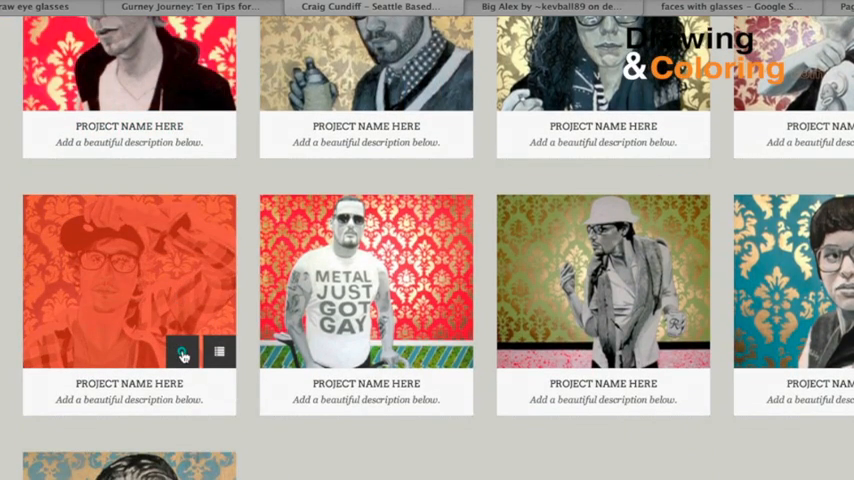
pyautogui.click(184, 355)
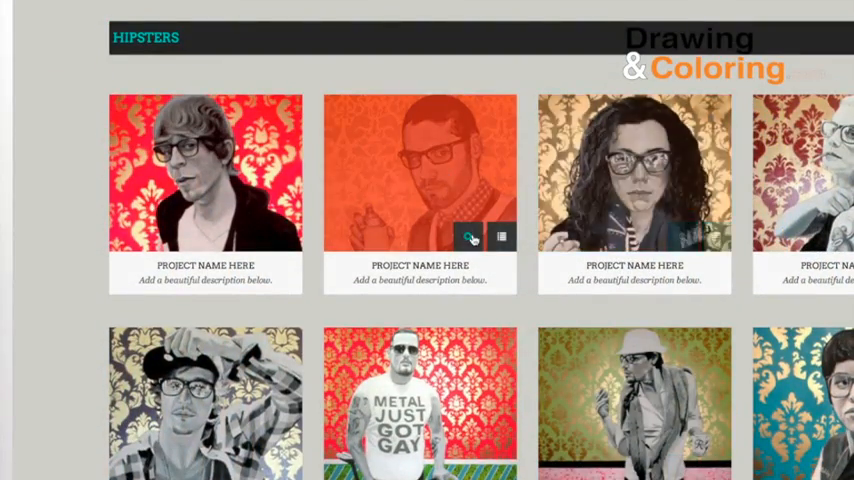
pyautogui.click(468, 237)
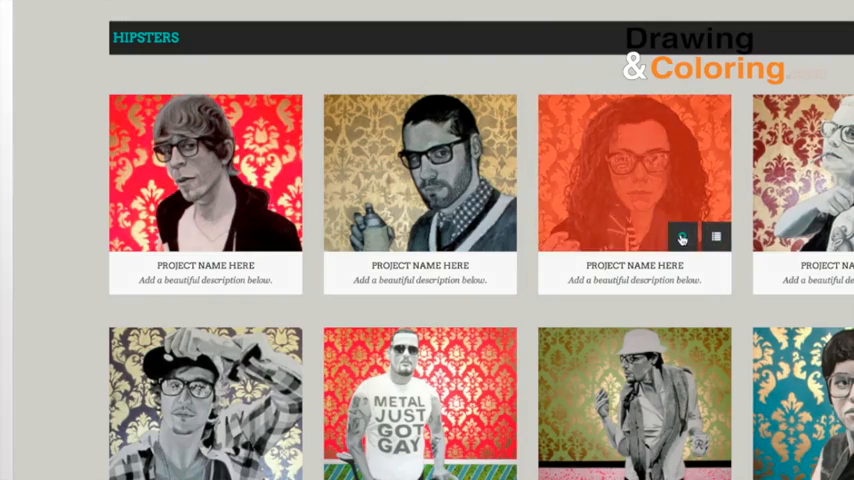
pyautogui.click(683, 236)
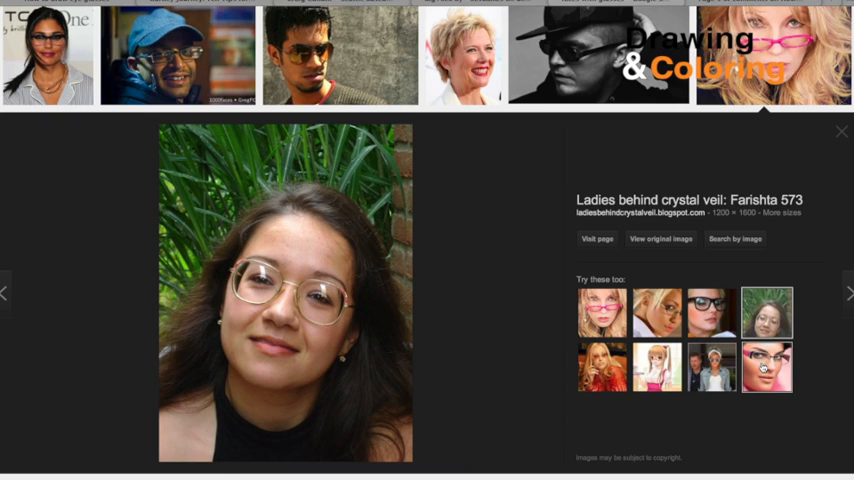
# Step: Preview the pink-framed and white-sunglasses suggestions, ending on the blonde woman in tinted glasses
pyautogui.click(766, 367)
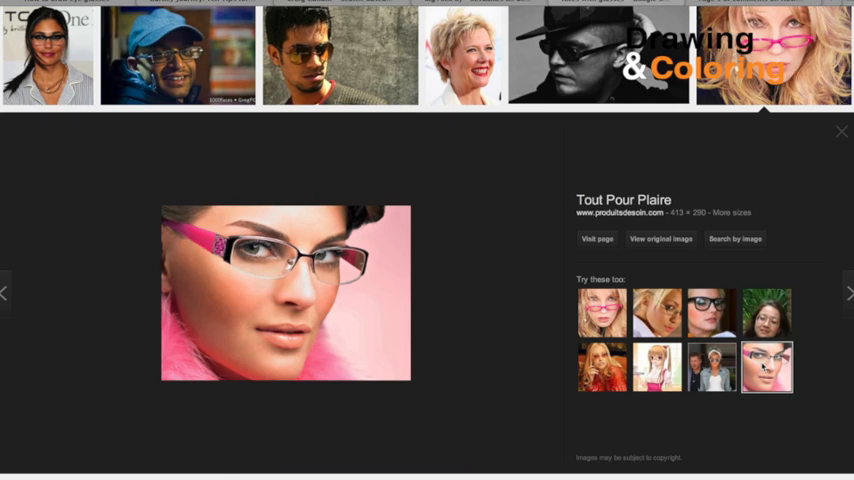
pyautogui.click(711, 366)
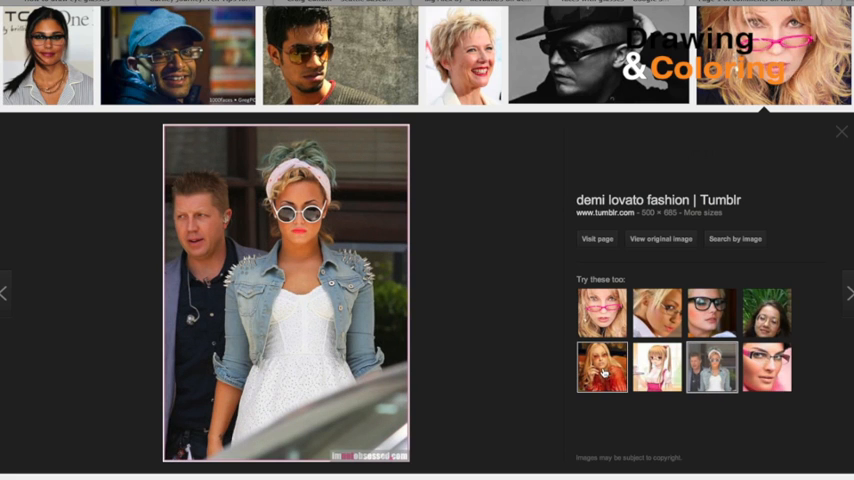
pyautogui.click(601, 366)
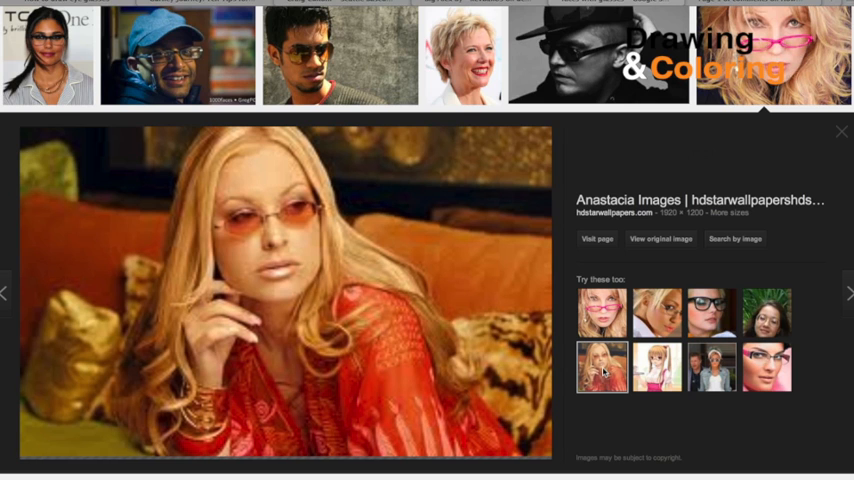